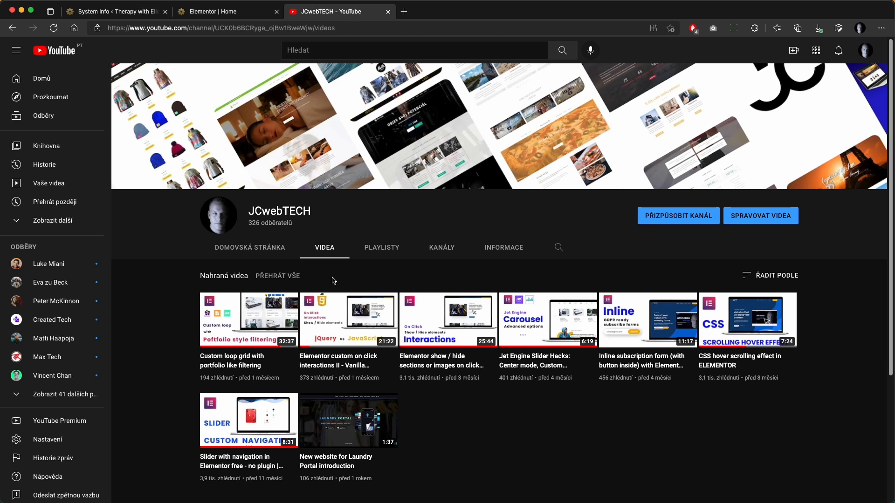
mouse_move(348, 318)
type("elementor speed")
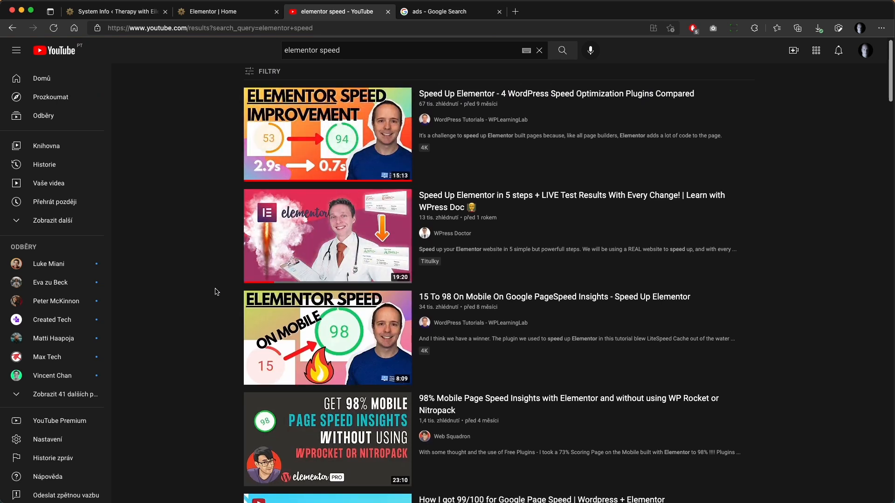
- Scroll through the YouTube search results for 'elementor speed'
scroll("down", 3)
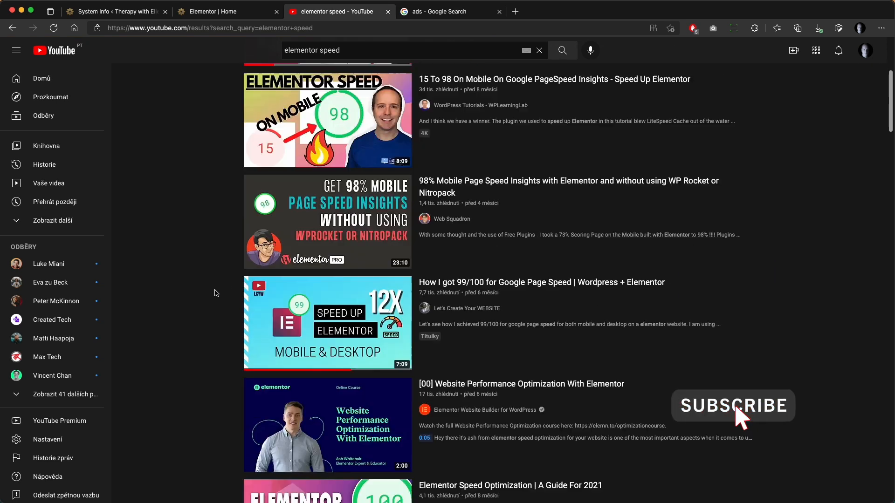
scroll("down", 3)
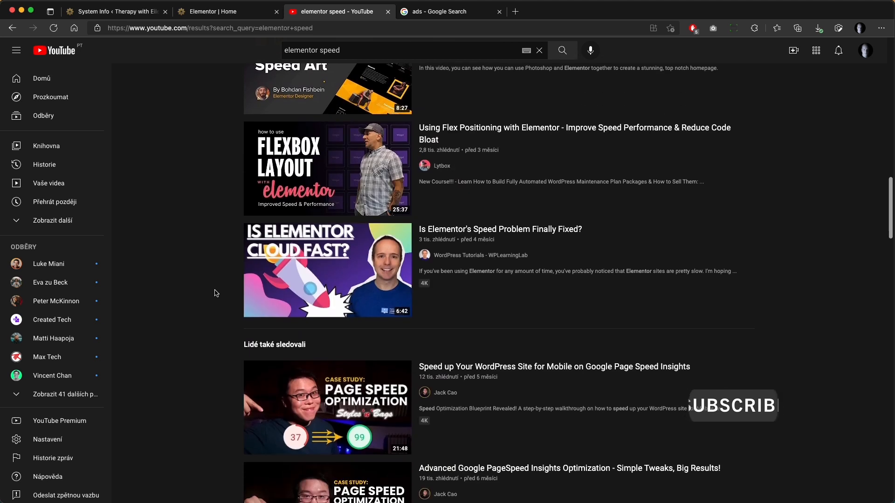
scroll("down", 3)
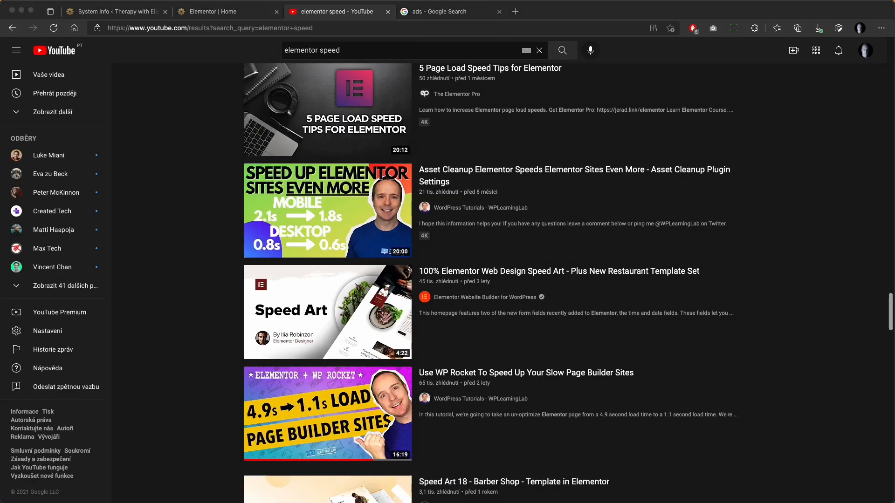
- Show the therapywitheileen.com landing page design in Figma, then the desktop PageSpeed results
left_click(201, 9)
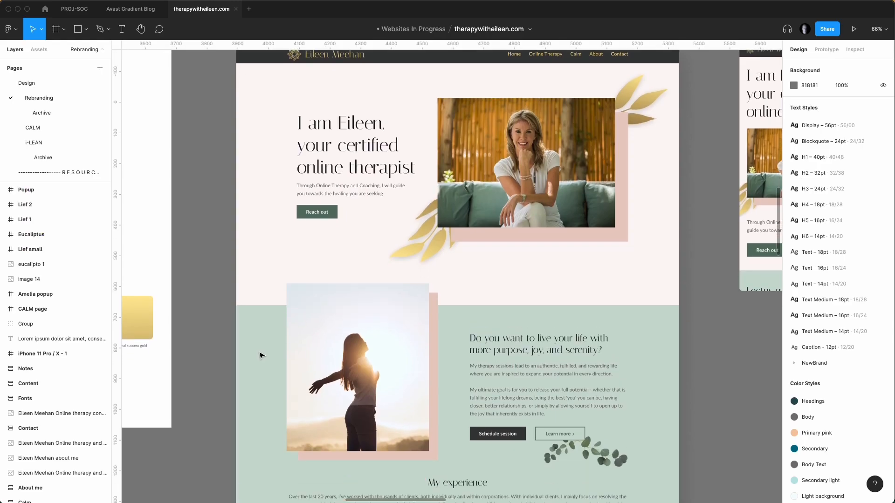
scroll("down", 3)
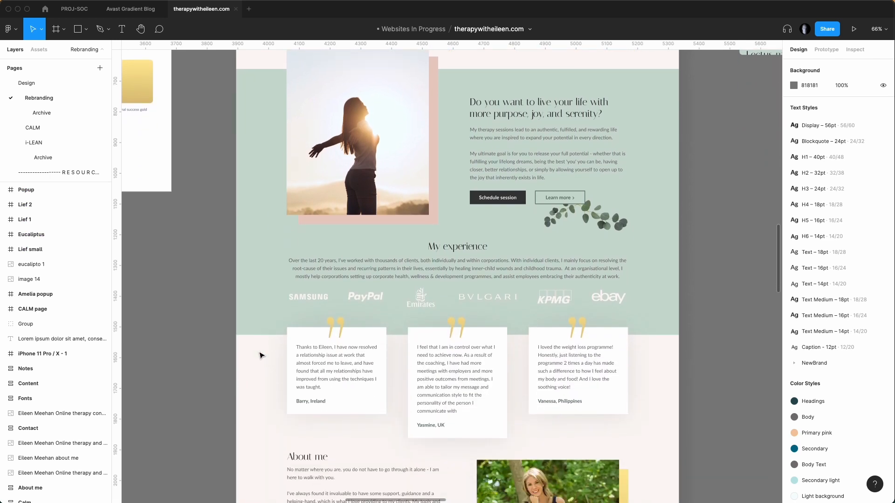
scroll("down", 3)
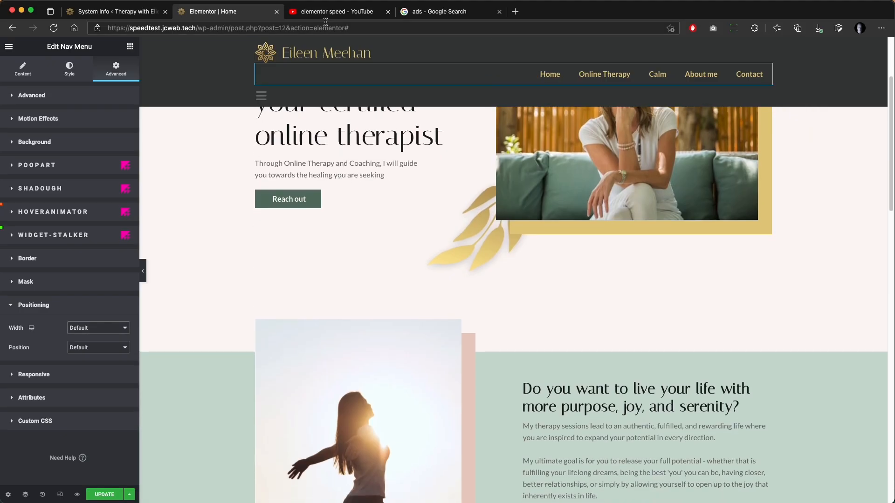
left_click(767, 11)
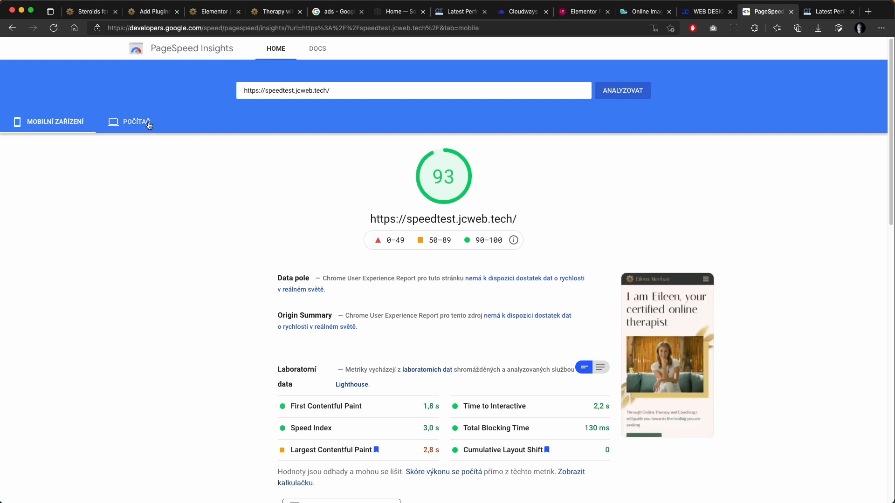
left_click(826, 12)
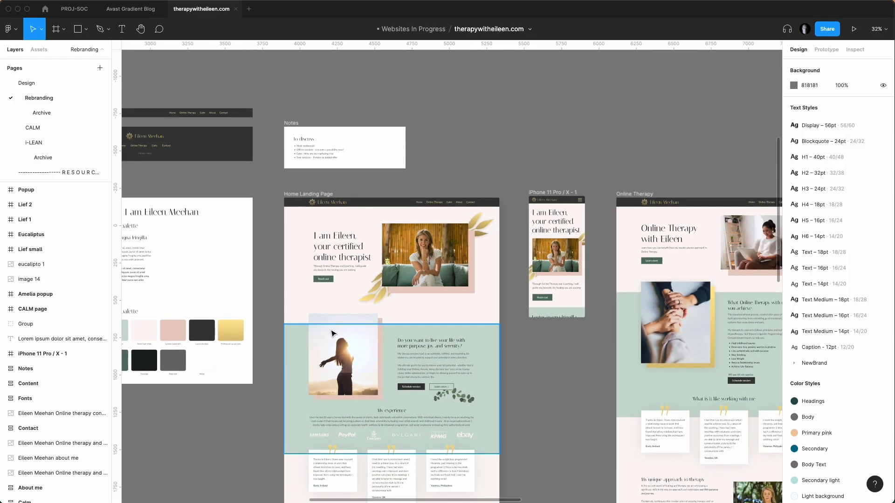
scroll("down", 3)
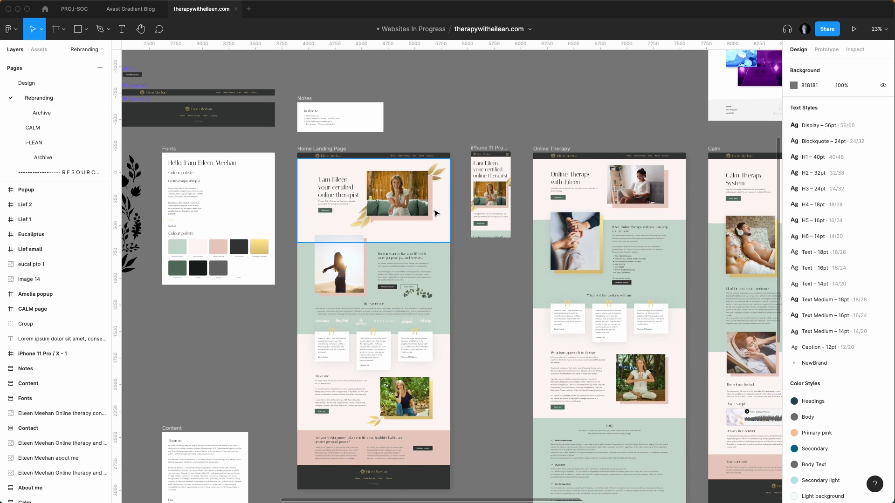
left_click(200, 363)
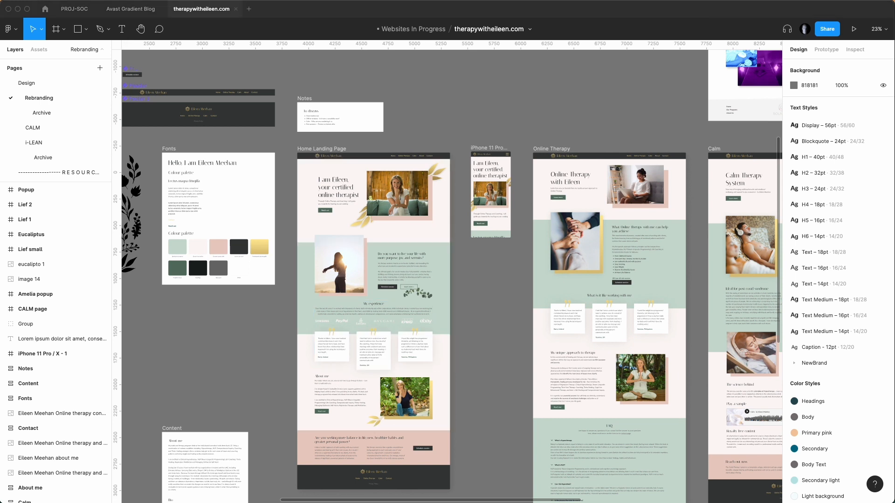
mouse_move(355, 81)
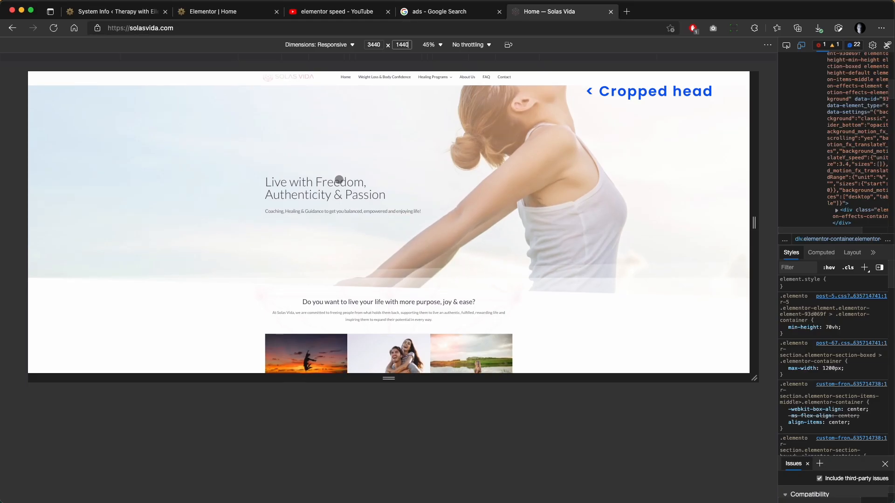
- Scroll down the Solas Vida home page in the responsive preview
scroll("down", 3)
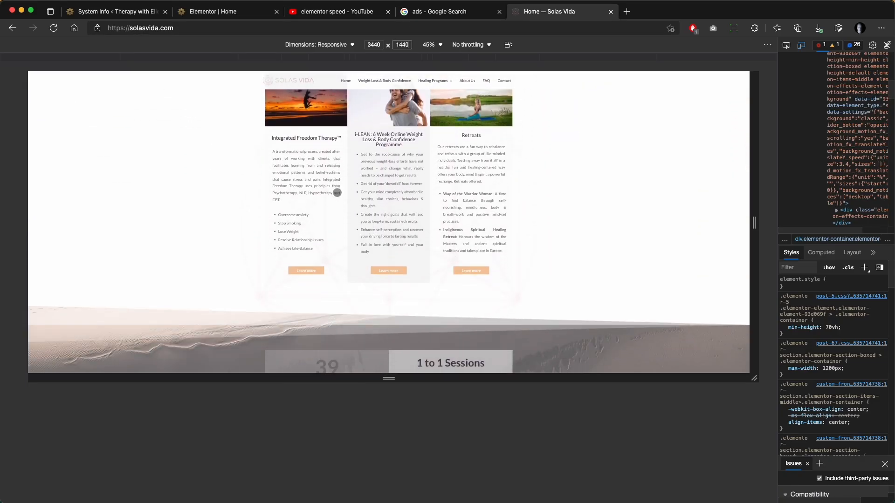
scroll("down", 3)
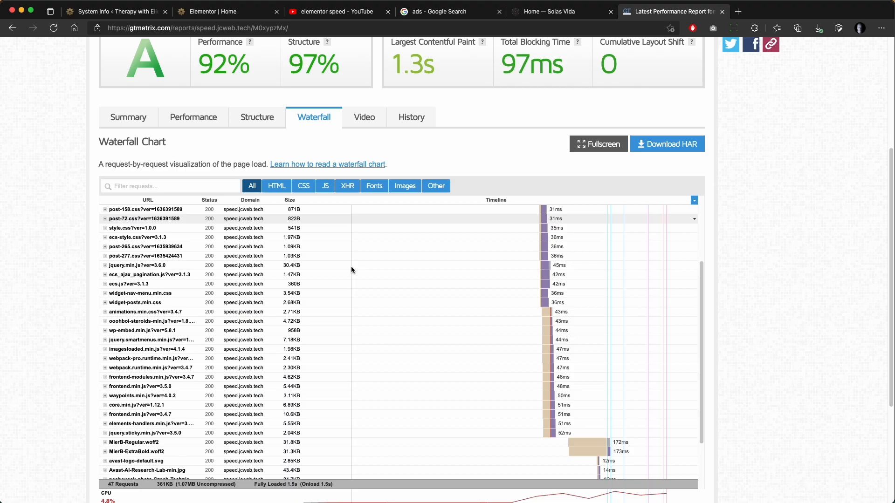
- Scroll the waterfall request list to the later font and image requests
scroll("down", 3)
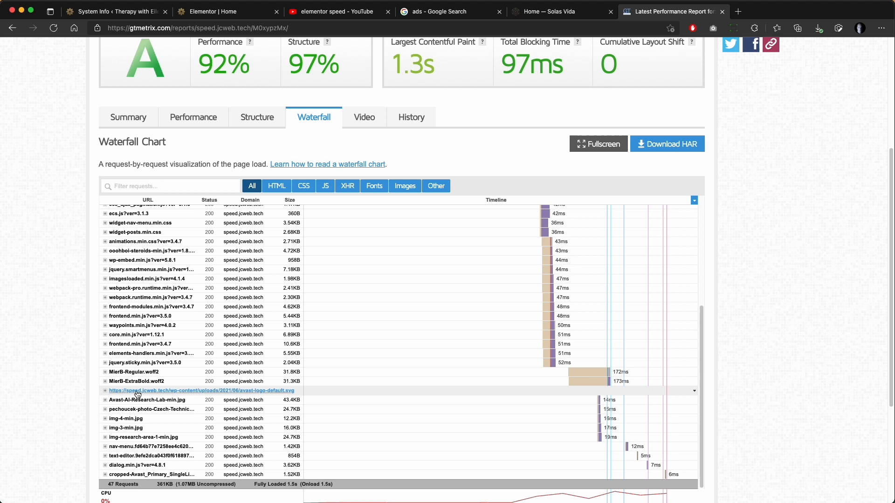
mouse_move(594, 374)
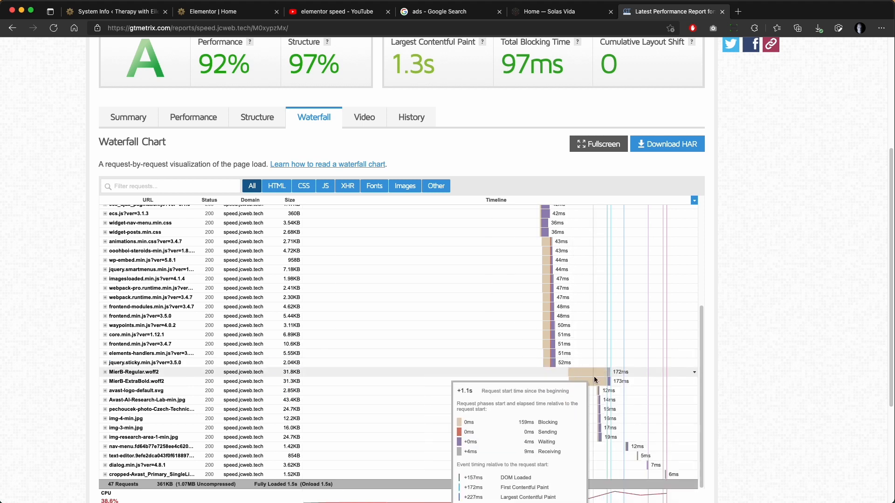